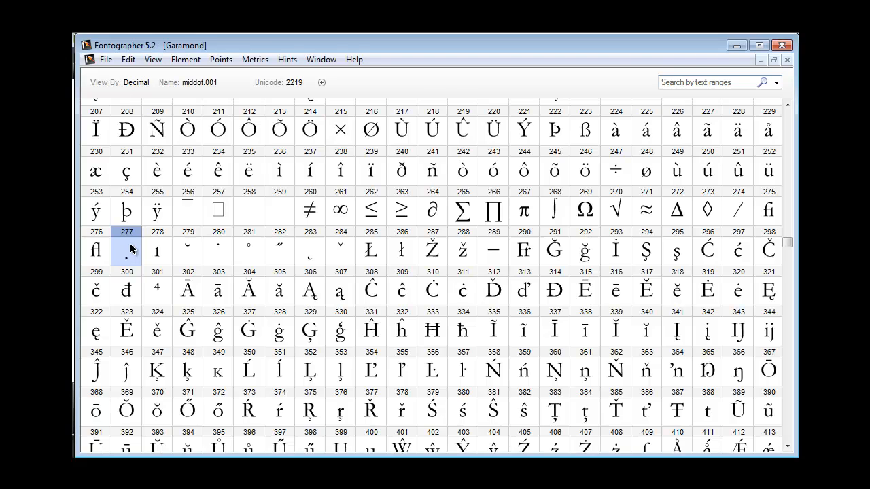
Open the metrics window for the middot.001 dot glyph in slot 277.
{"action": "double_click", "coordinate": [127, 250]}
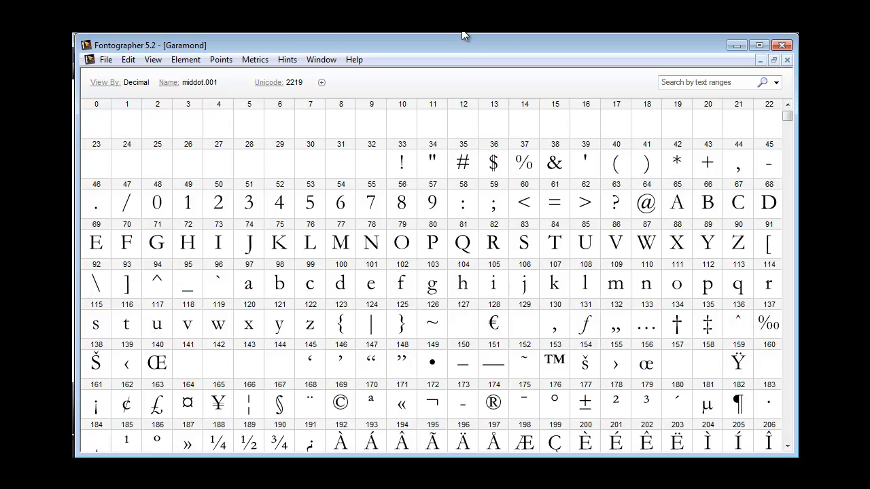
{"action": "left_click", "coordinate": [320, 60]}
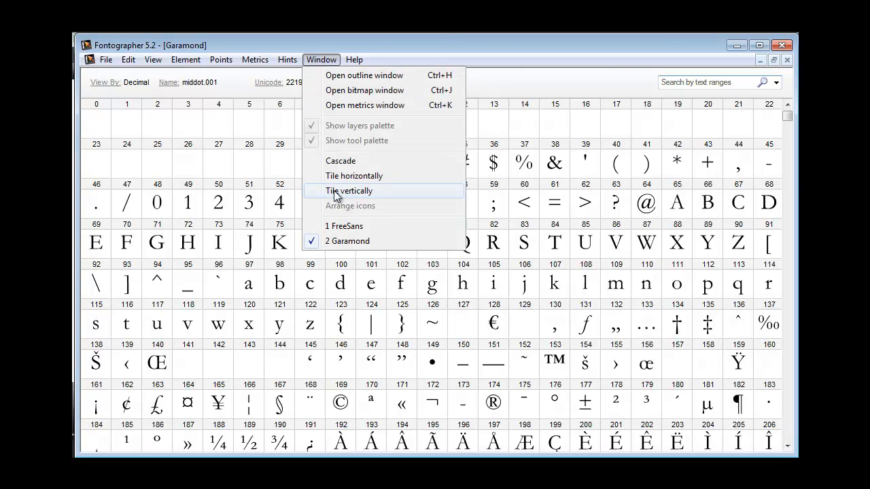
{"action": "left_click", "coordinate": [364, 105]}
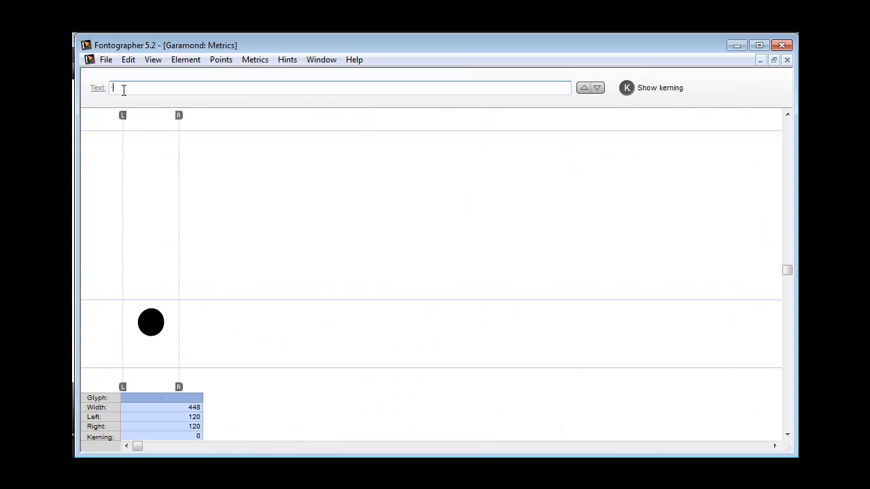
Add the letter e before the dot glyph in the metrics Text field.
{"action": "type", "text": "e"}
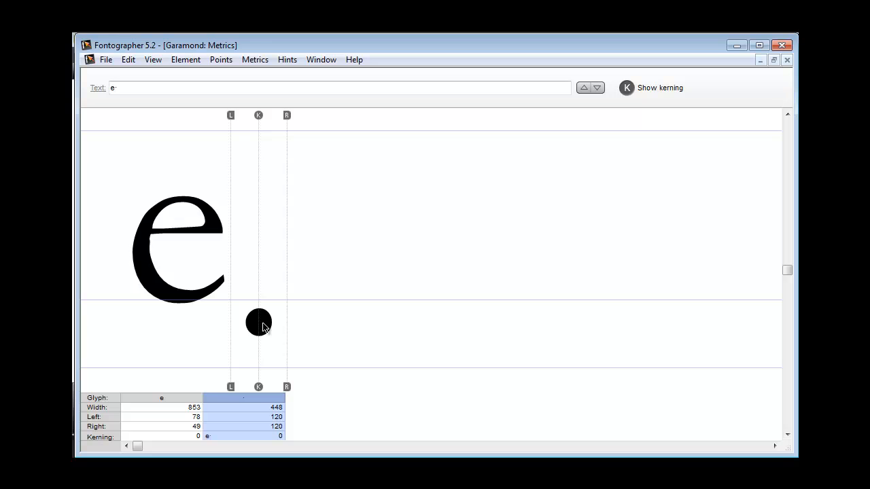
{"action": "mouse_move", "coordinate": [284, 374]}
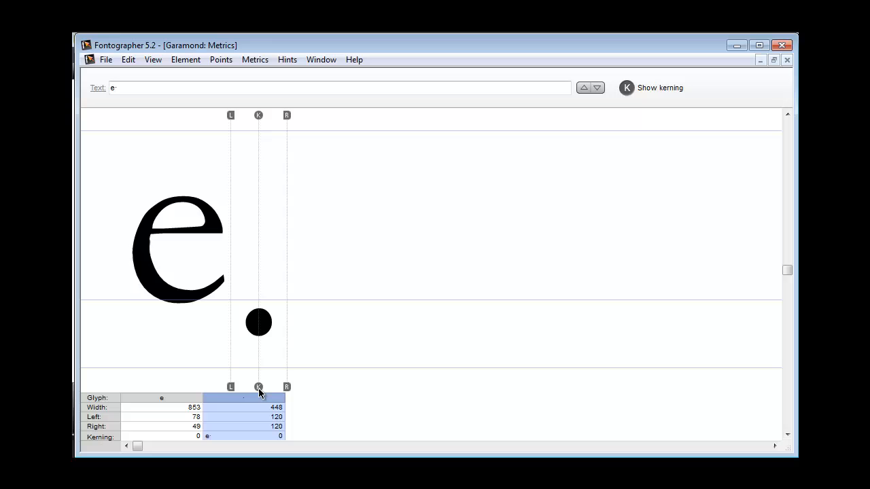
{"action": "mouse_move", "coordinate": [278, 324]}
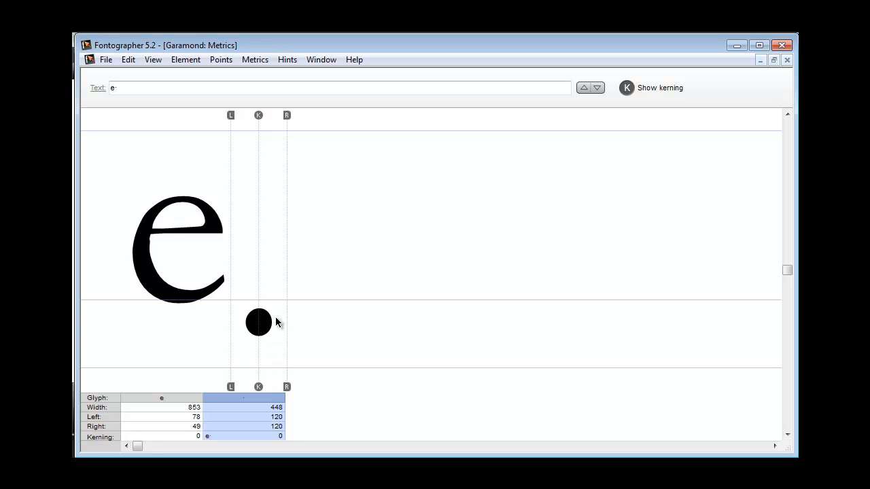
{"action": "mouse_move", "coordinate": [270, 332]}
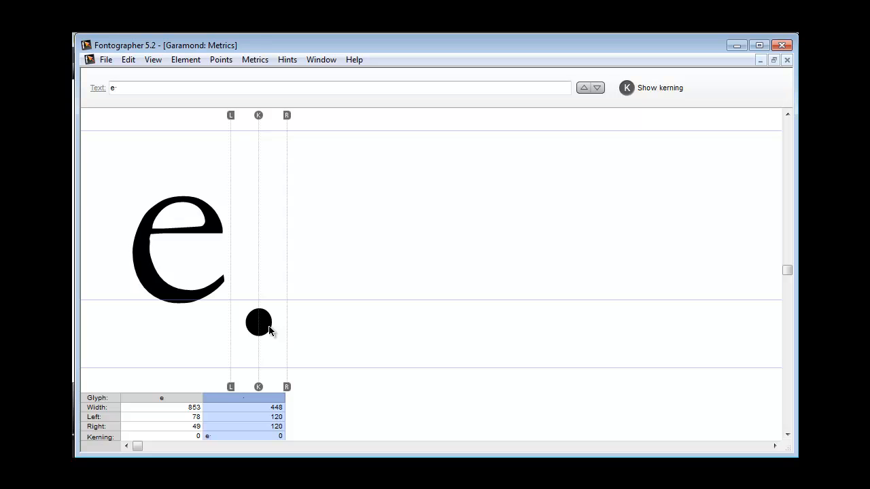
Drag the dot glyph left until it sits beneath the bottom of the e.
{"action": "left_click_drag", "start_coordinate": [259, 321], "coordinate": [236, 321]}
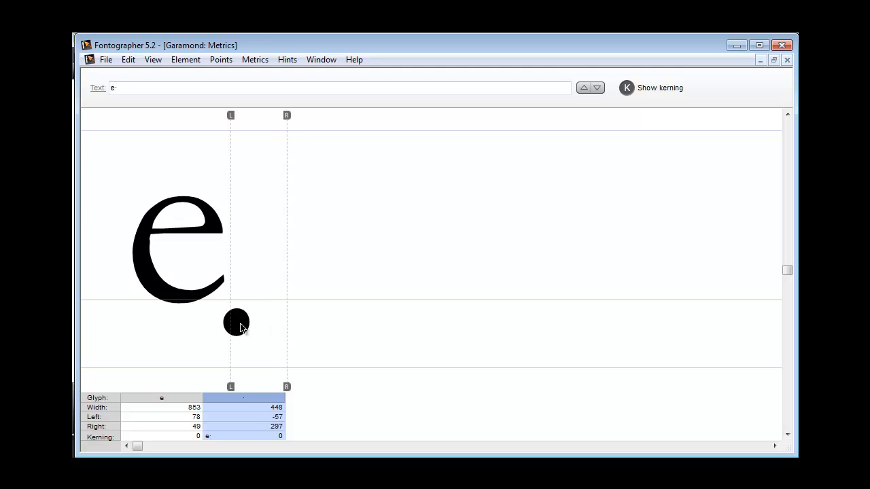
{"action": "left_click_drag", "start_coordinate": [237, 320], "coordinate": [176, 321]}
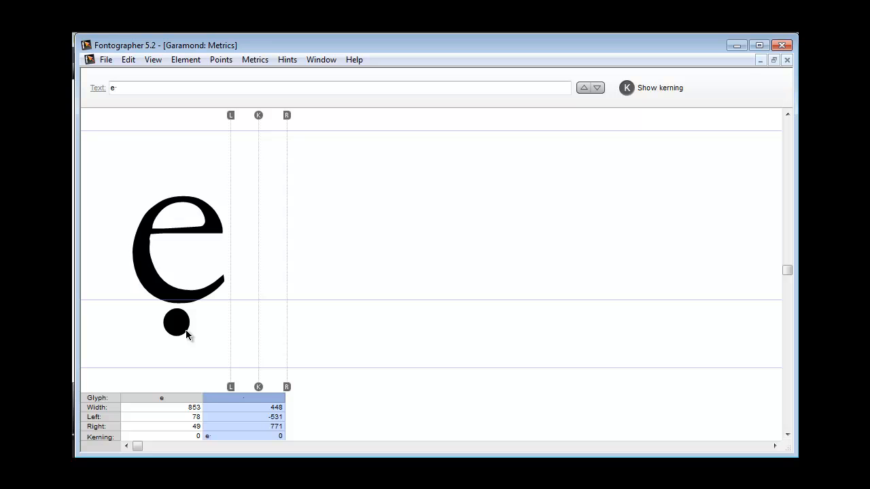
{"action": "mouse_move", "coordinate": [288, 391]}
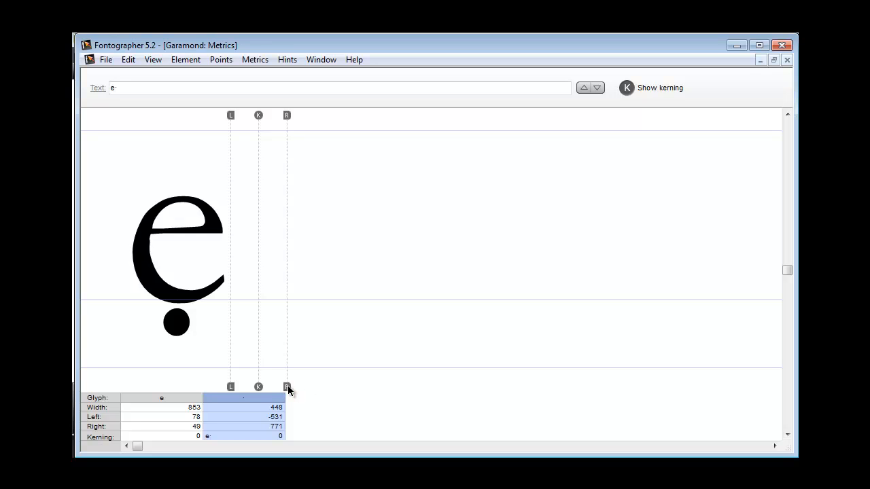
{"action": "mouse_move", "coordinate": [296, 343]}
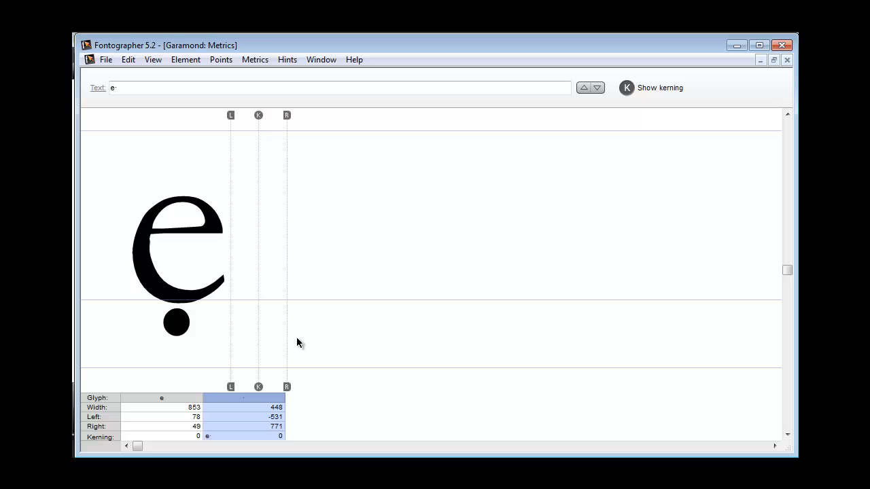
{"action": "mouse_move", "coordinate": [291, 392]}
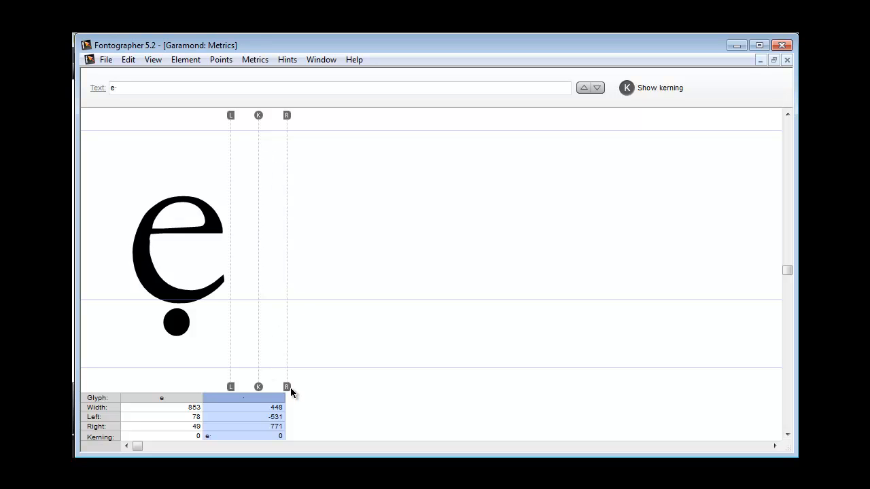
{"action": "mouse_move", "coordinate": [216, 314]}
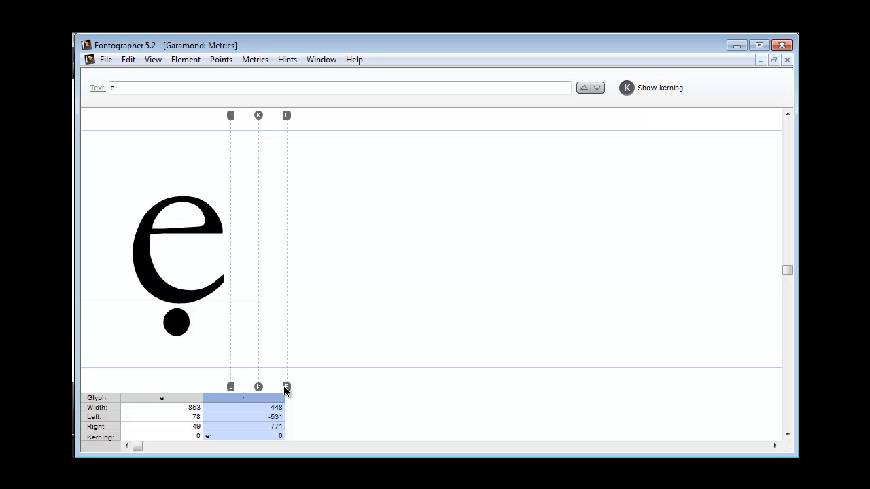
{"action": "mouse_move", "coordinate": [288, 392]}
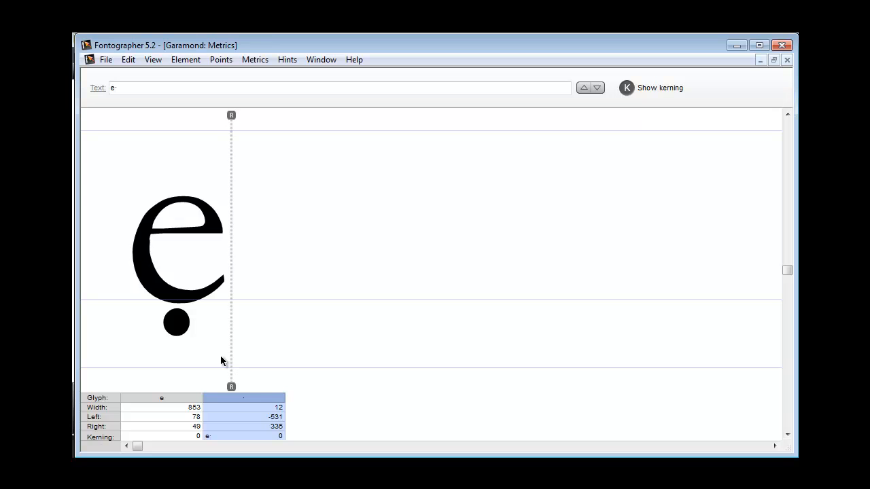
{"action": "mouse_move", "coordinate": [791, 63]}
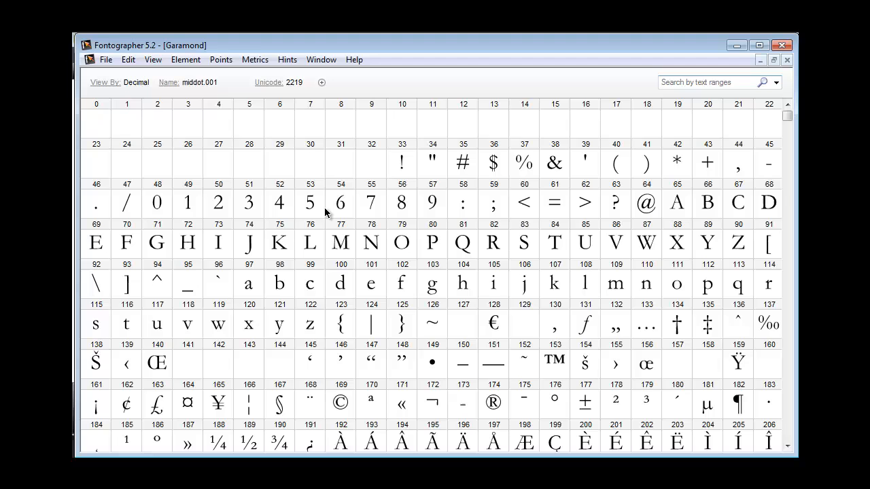
Reopen the dot glyph from slot 277 alone in the metrics window.
{"action": "scroll", "scroll_direction": "down", "scroll_amount": 3}
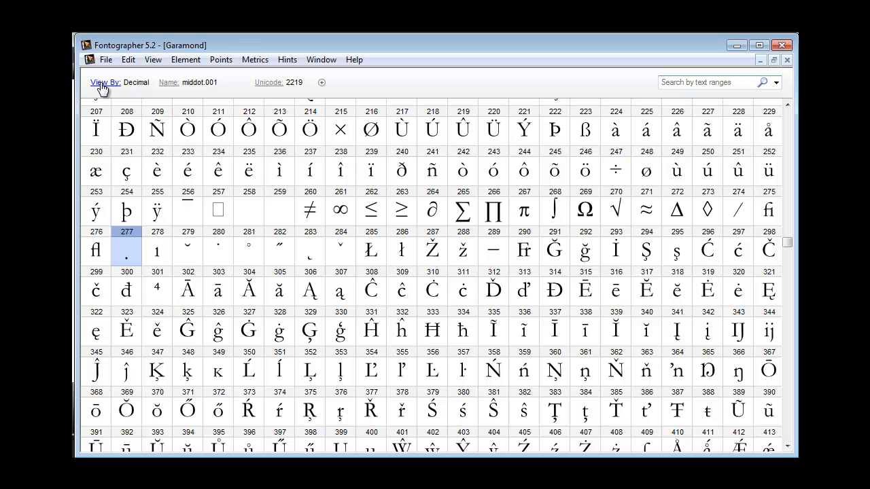
{"action": "mouse_move", "coordinate": [134, 251]}
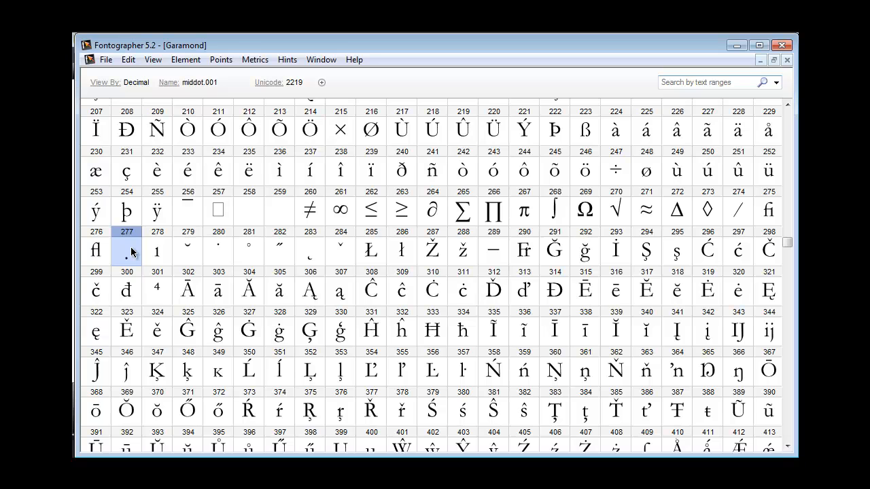
{"action": "double_click", "coordinate": [126, 252]}
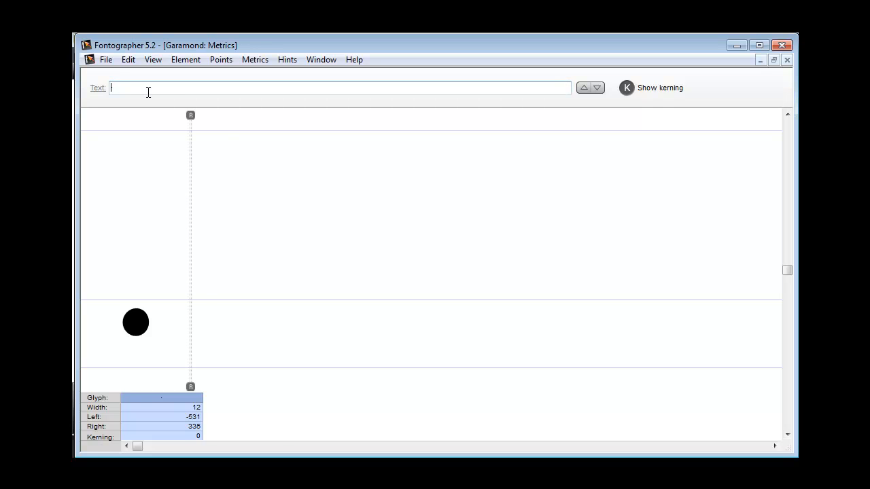
Add the letter e before the dot glyph to check the combined spacing.
{"action": "type", "text": "e"}
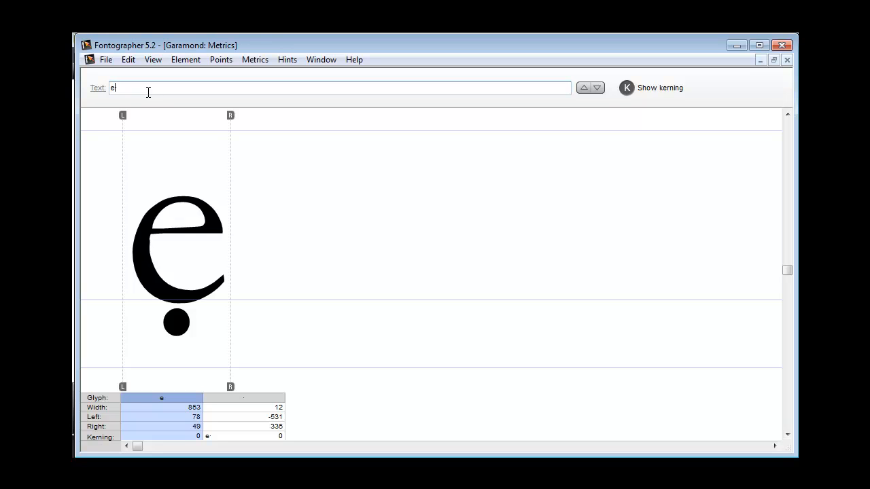
{"action": "mouse_move", "coordinate": [304, 84]}
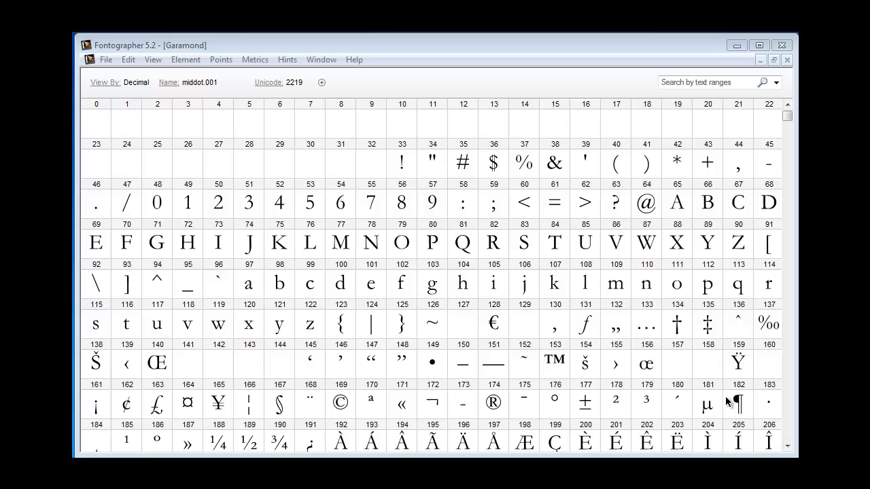
{"action": "mouse_move", "coordinate": [370, 292]}
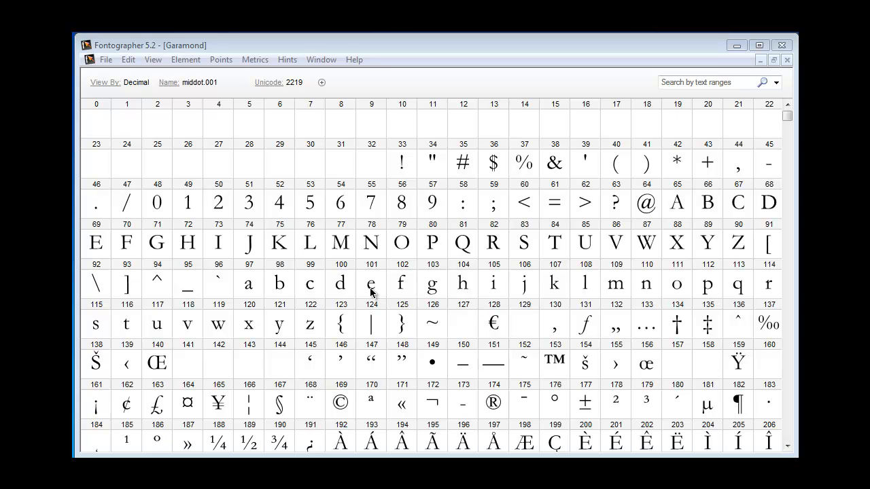
Copy the lowercase e glyph (101) into slot 137, replacing the perthousand glyph.
{"action": "double_click", "coordinate": [372, 284]}
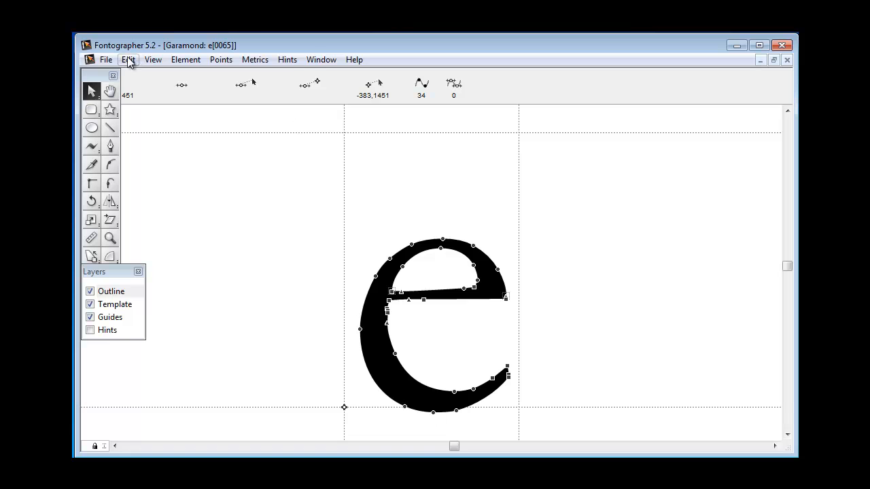
{"action": "left_click", "coordinate": [127, 60]}
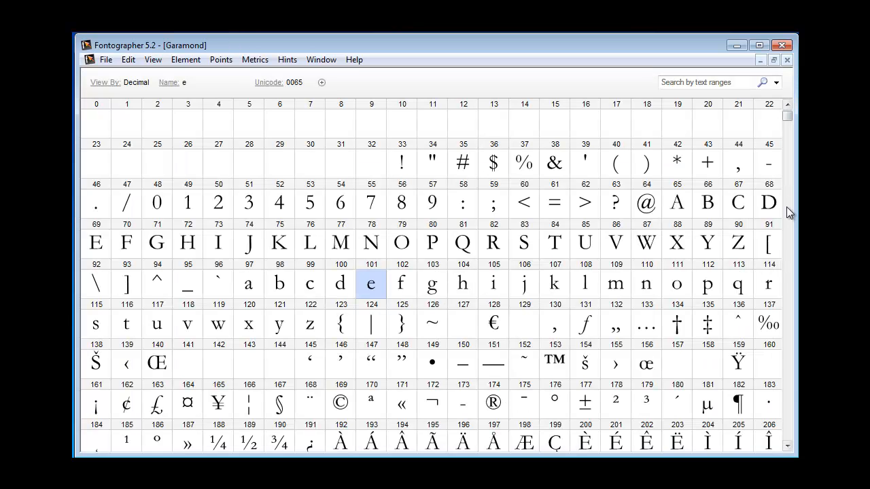
{"action": "mouse_move", "coordinate": [789, 338]}
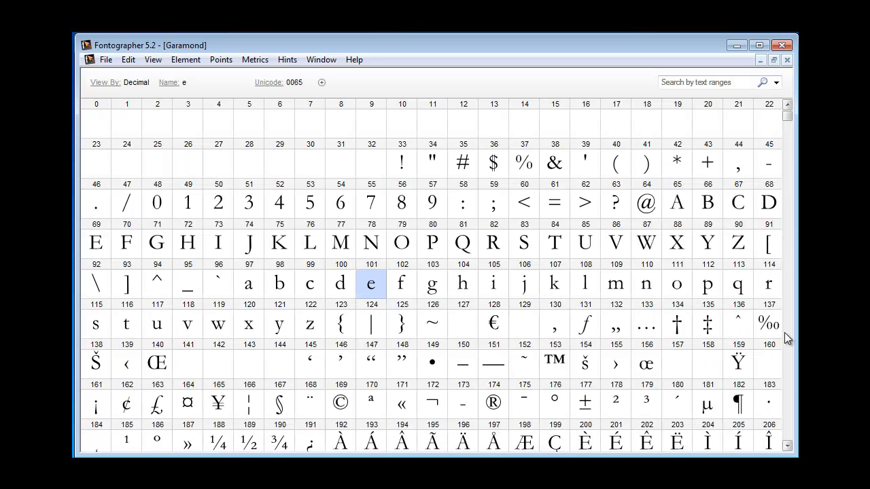
{"action": "double_click", "coordinate": [769, 324]}
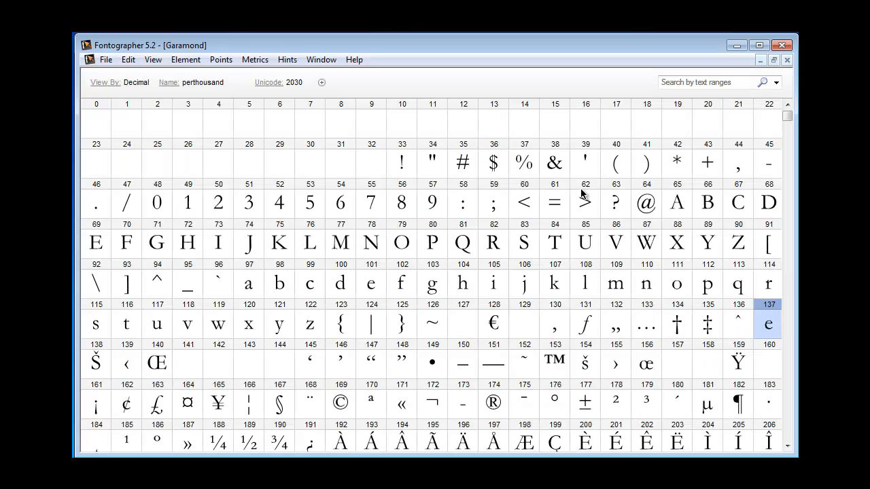
{"action": "mouse_move", "coordinate": [788, 428]}
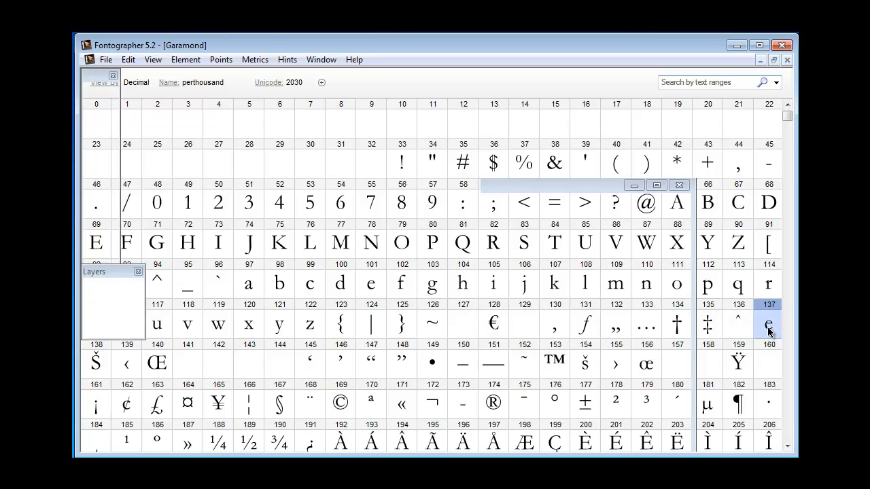
Position the round dot beneath the copied e in slot 137's glyph window.
{"action": "double_click", "coordinate": [769, 323]}
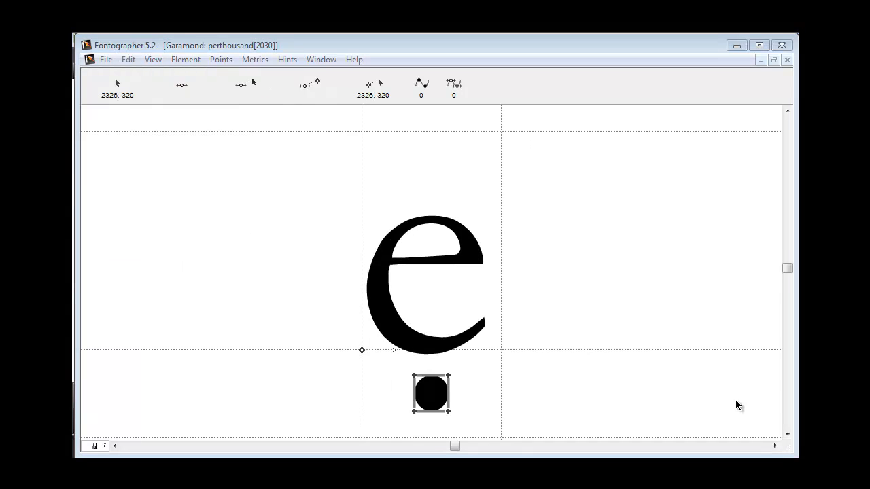
{"action": "mouse_move", "coordinate": [416, 337]}
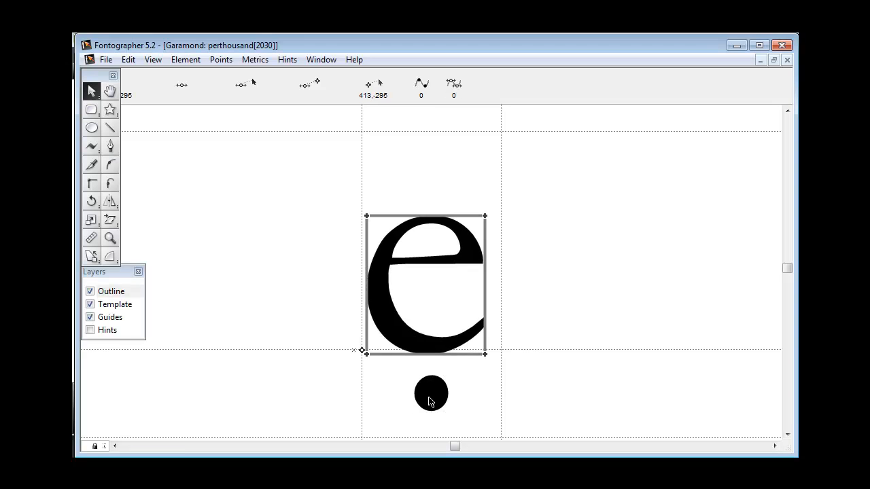
{"action": "left_click", "coordinate": [431, 394]}
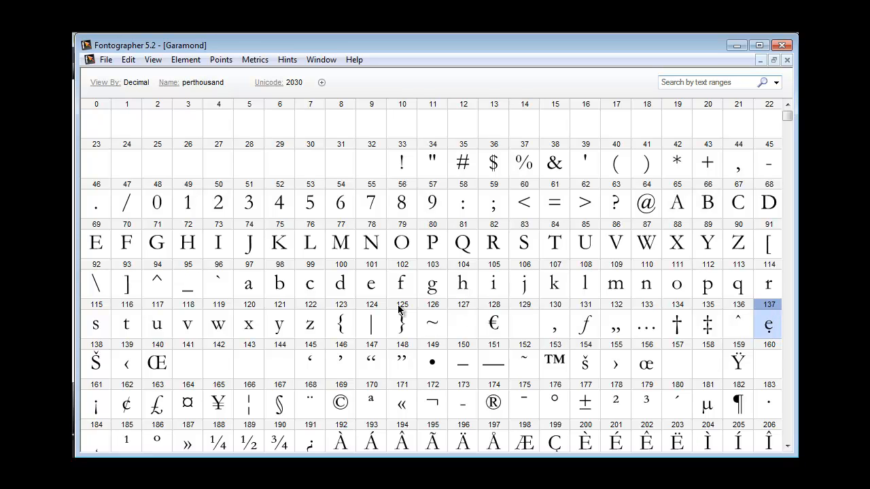
{"action": "left_click", "coordinate": [370, 284]}
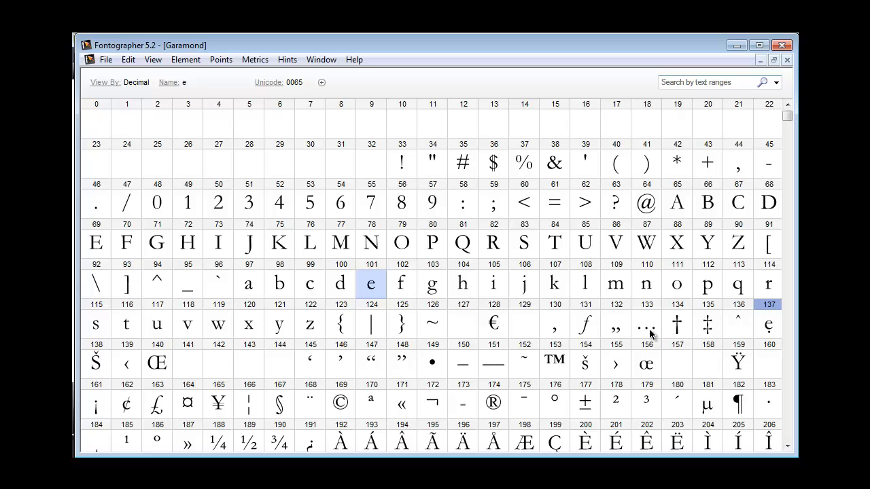
{"action": "left_click", "coordinate": [769, 324]}
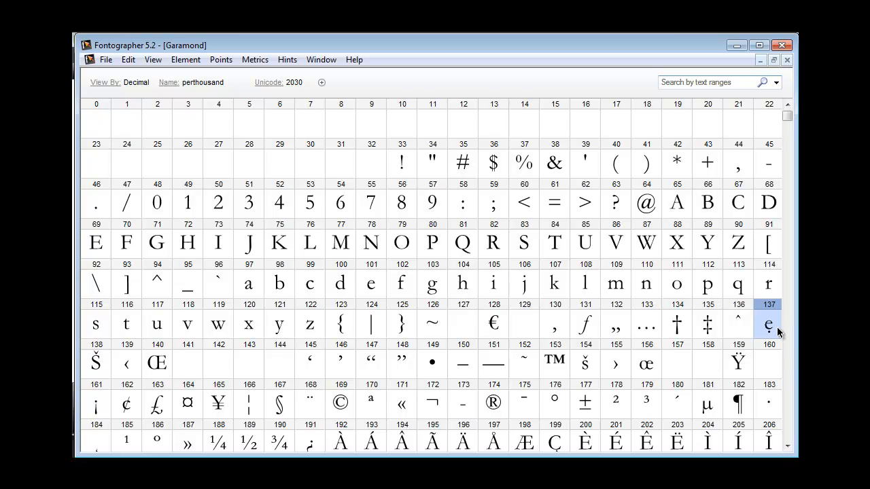
{"action": "mouse_move", "coordinate": [781, 397]}
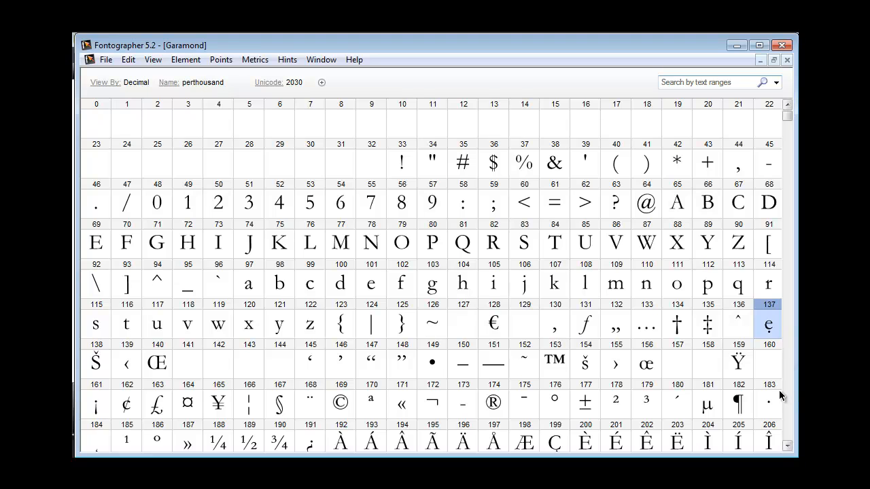
Scroll to slot 294 and select the Scedilla glyph.
{"action": "scroll", "scroll_direction": "down", "scroll_amount": 3}
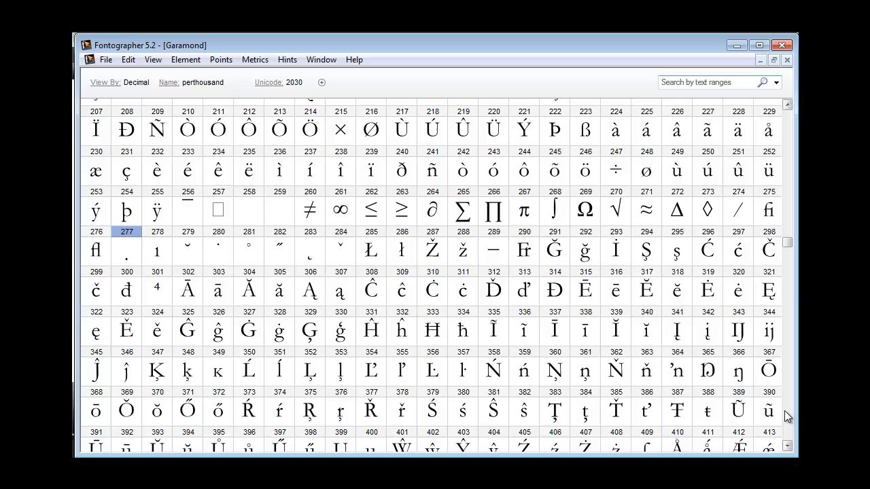
{"action": "mouse_move", "coordinate": [788, 418]}
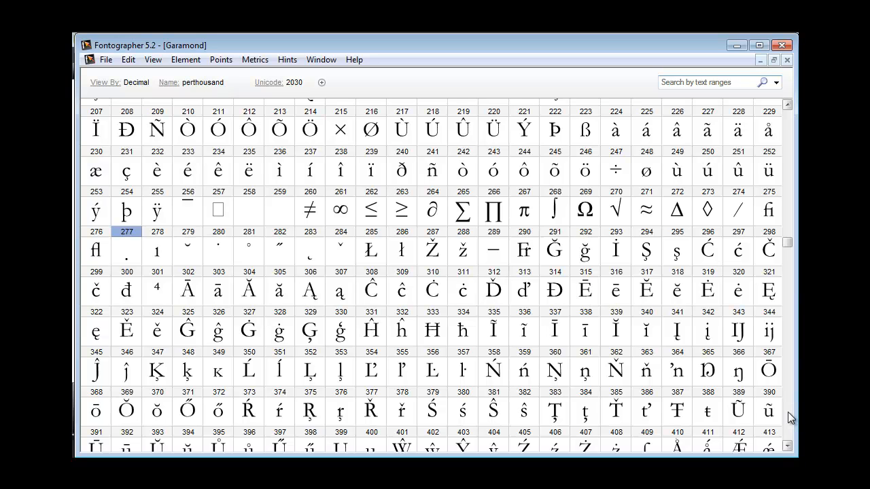
{"action": "mouse_move", "coordinate": [677, 264]}
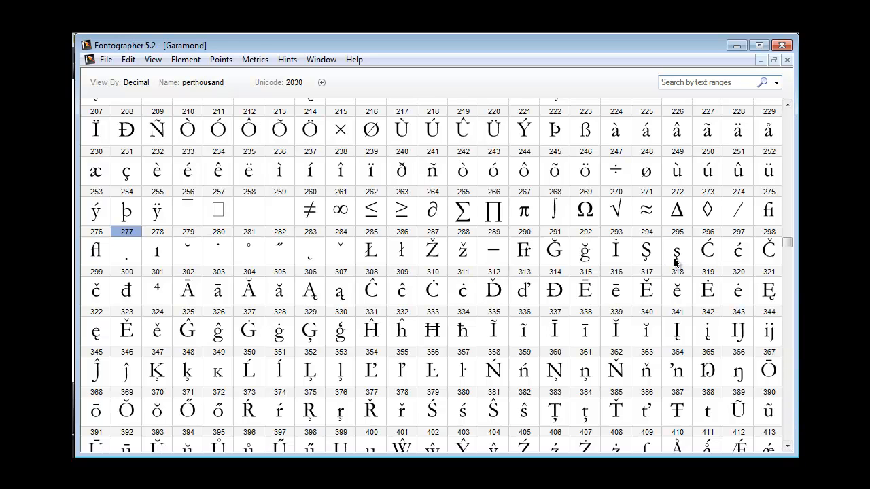
{"action": "double_click", "coordinate": [677, 250]}
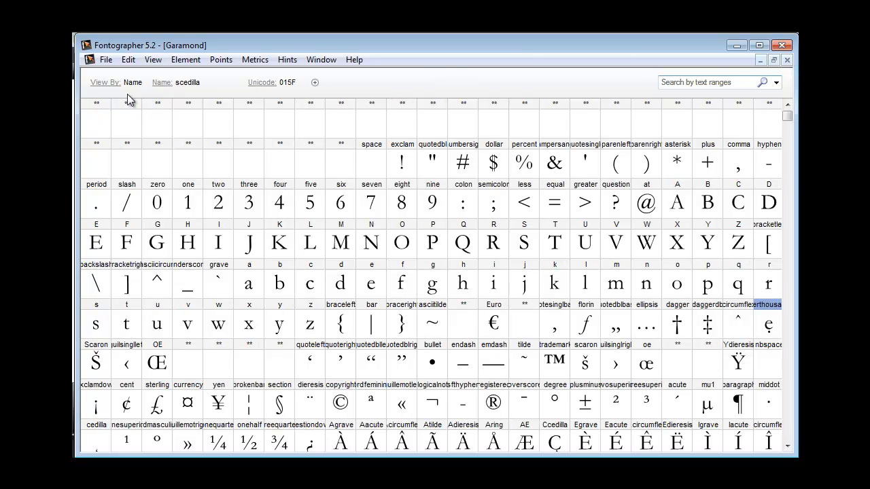
{"action": "mouse_move", "coordinate": [449, 319]}
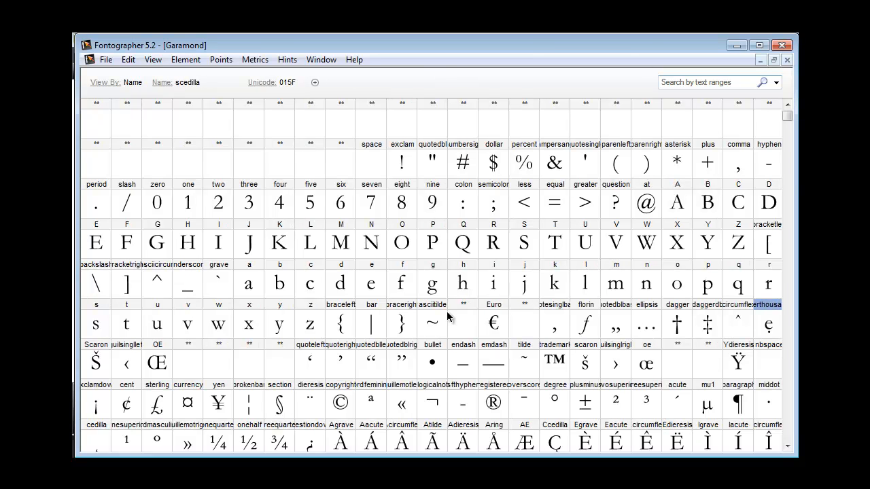
{"action": "mouse_move", "coordinate": [526, 309]}
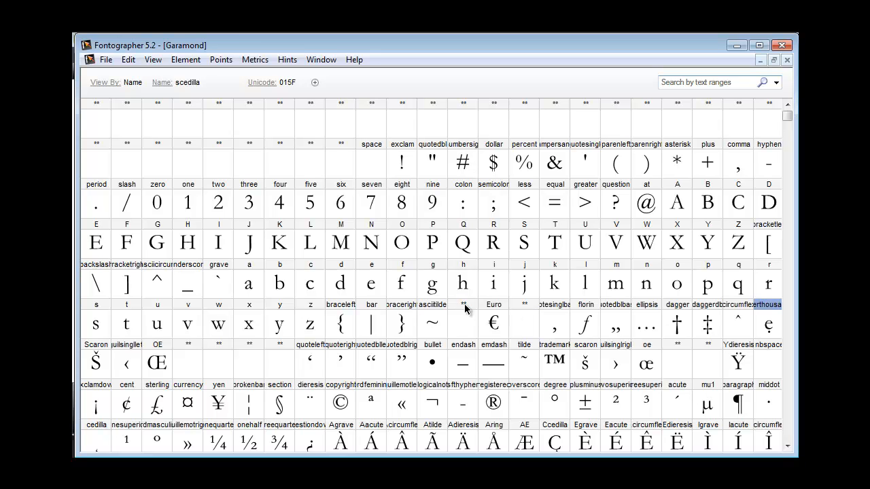
{"action": "mouse_move", "coordinate": [530, 310]}
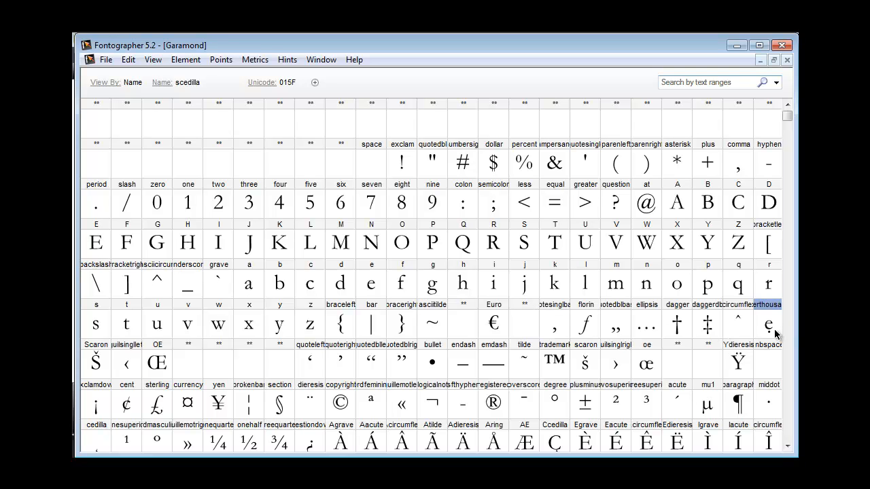
{"action": "scroll", "scroll_direction": "down", "scroll_amount": 3}
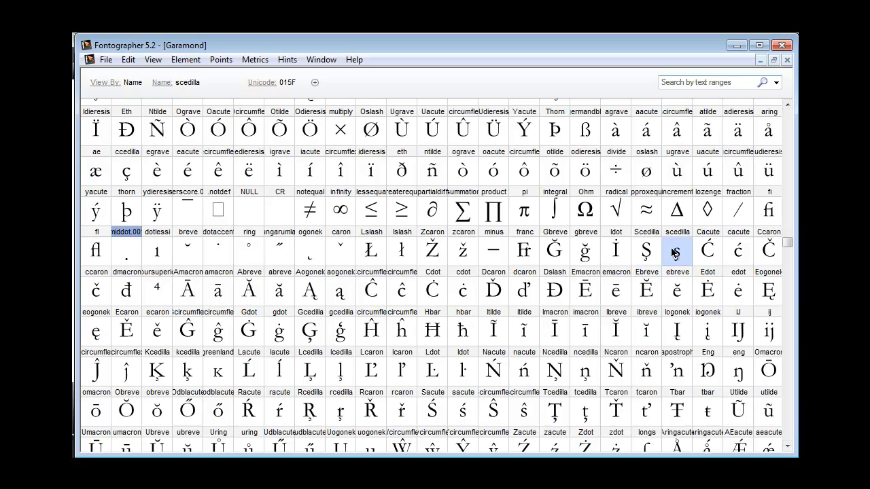
Apply Element > Remove overlap to merge the S and cedilla outlines in scedilla.
{"action": "double_click", "coordinate": [677, 250]}
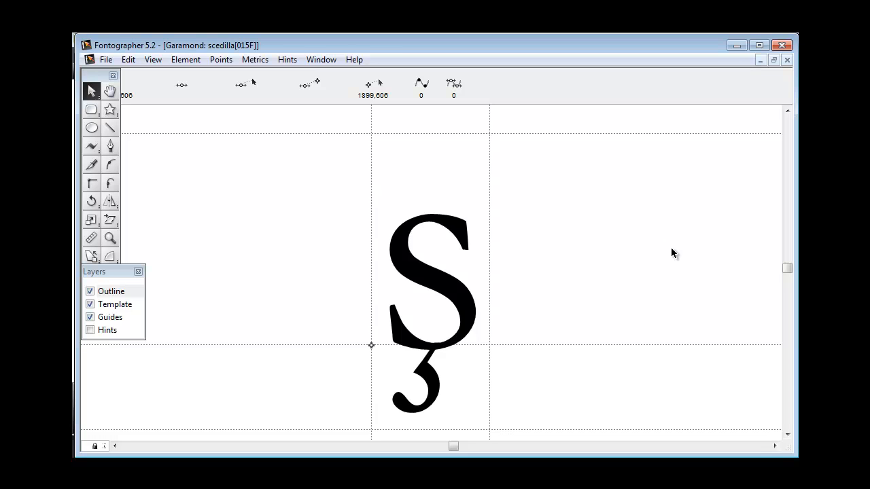
{"action": "mouse_move", "coordinate": [460, 321]}
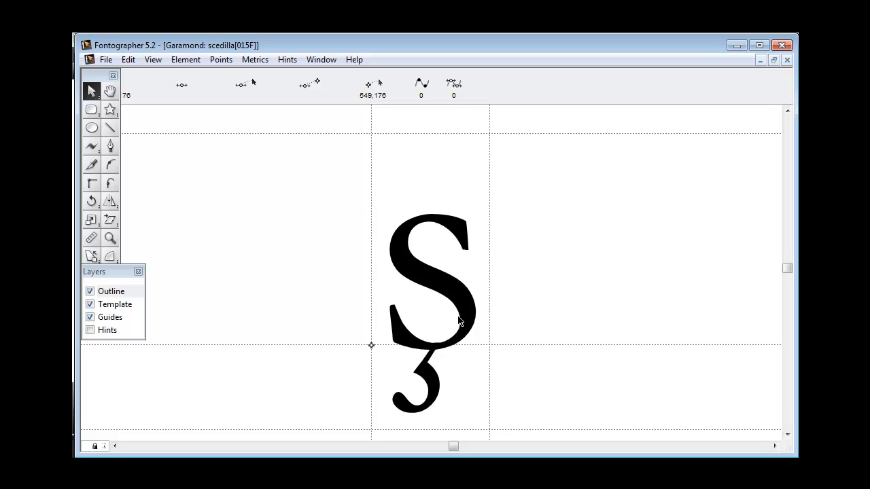
{"action": "mouse_move", "coordinate": [333, 132]}
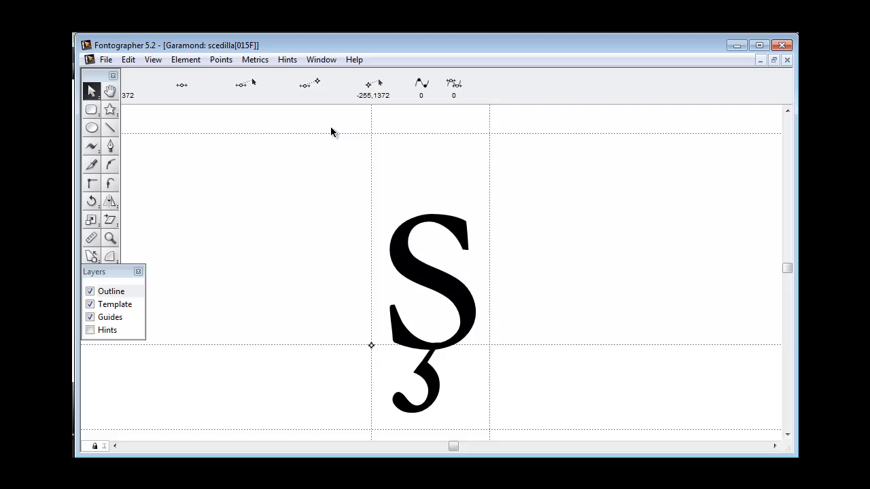
{"action": "left_click", "coordinate": [185, 60]}
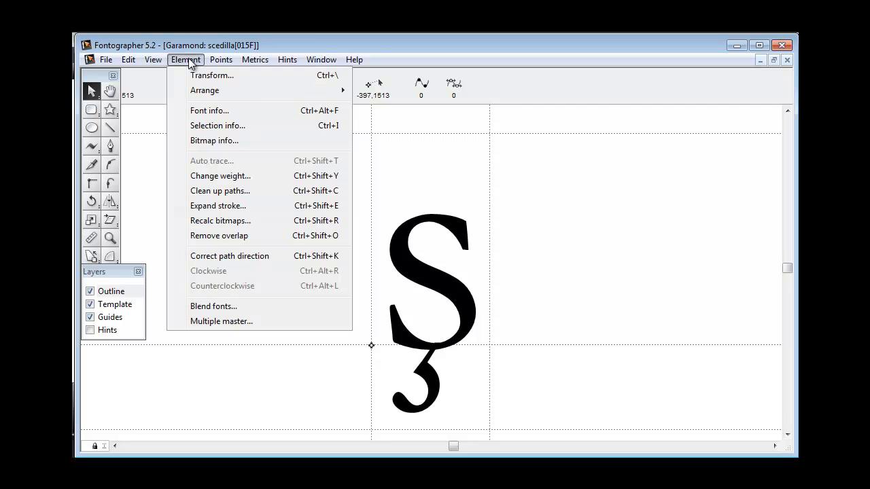
{"action": "mouse_move", "coordinate": [218, 235]}
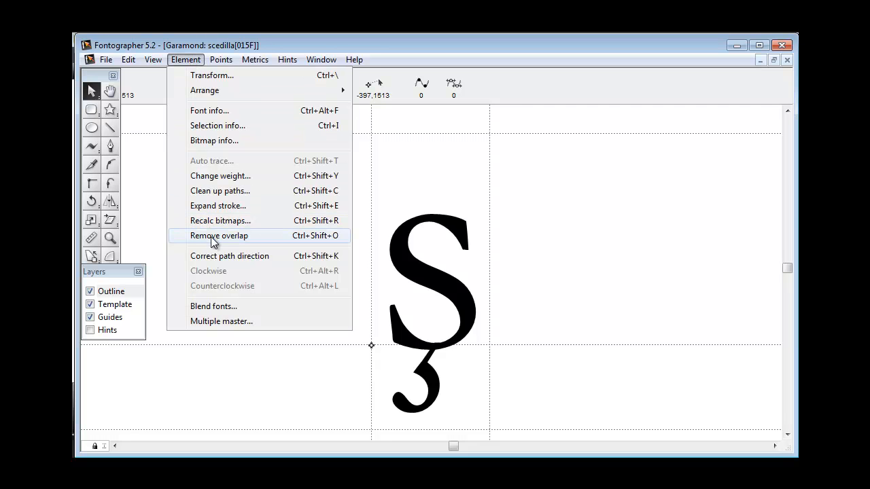
{"action": "left_click", "coordinate": [218, 235]}
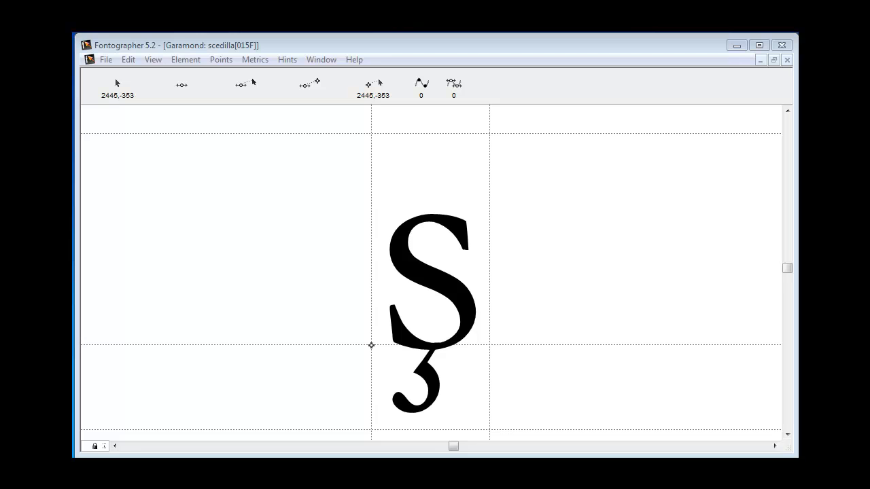